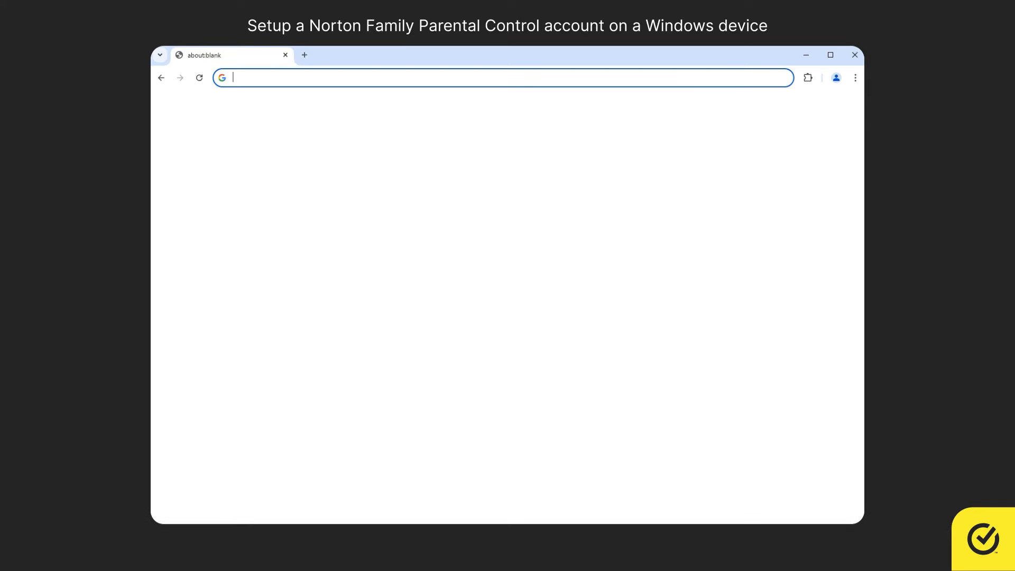
- Go to my.norton.com in Chrome's address bar
{"action": "type", "text": "my.no"}
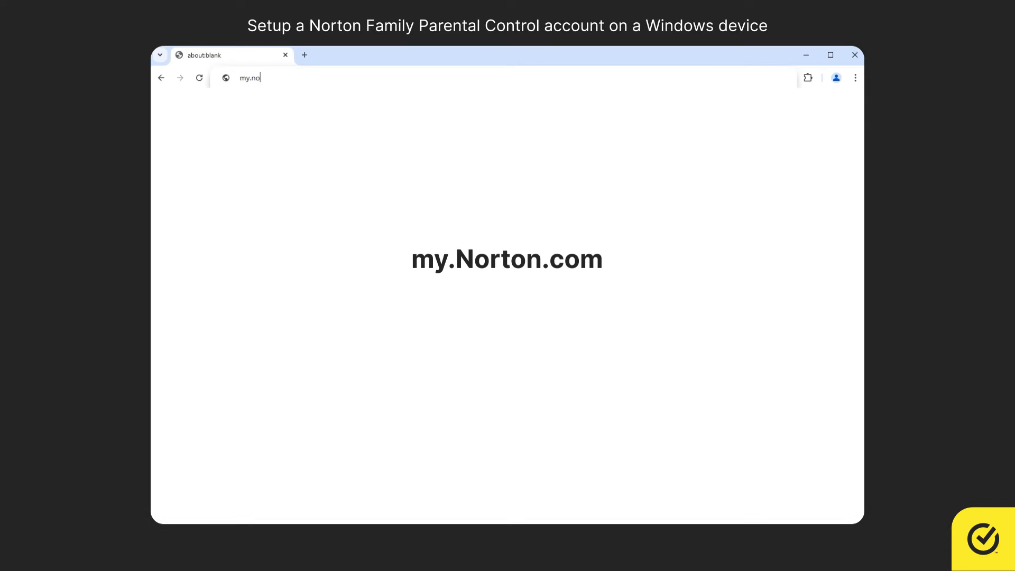
{"action": "type", "text": "rton.com"}
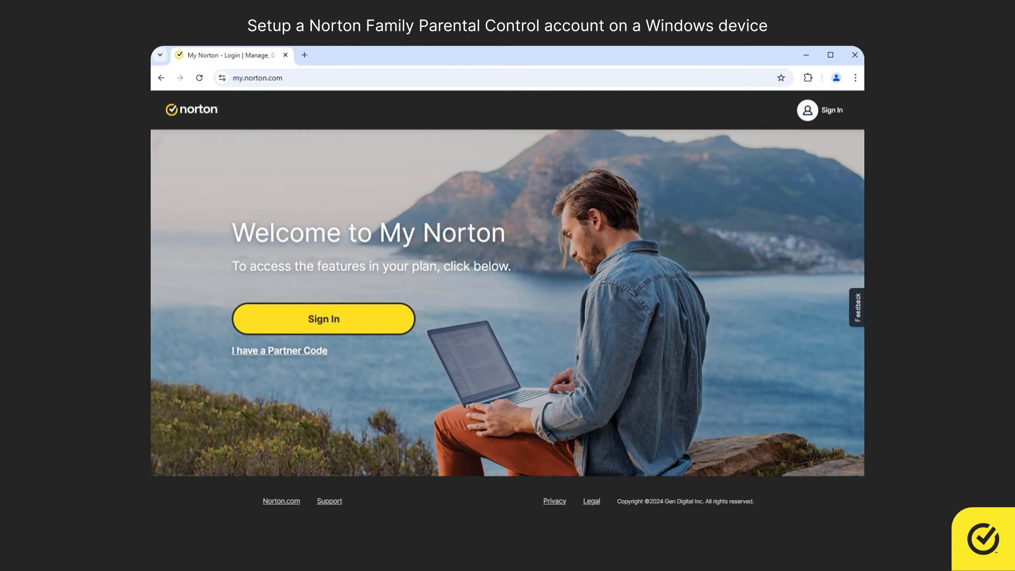
- Sign in to My Norton with the account email and password
{"action": "left_click", "coordinate": [324, 318]}
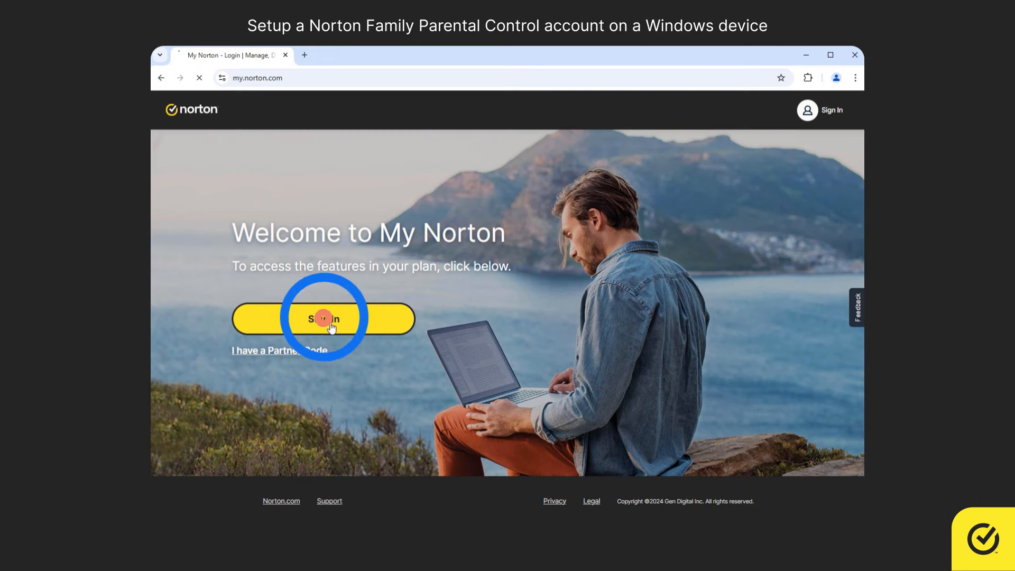
{"action": "left_click", "coordinate": [323, 318]}
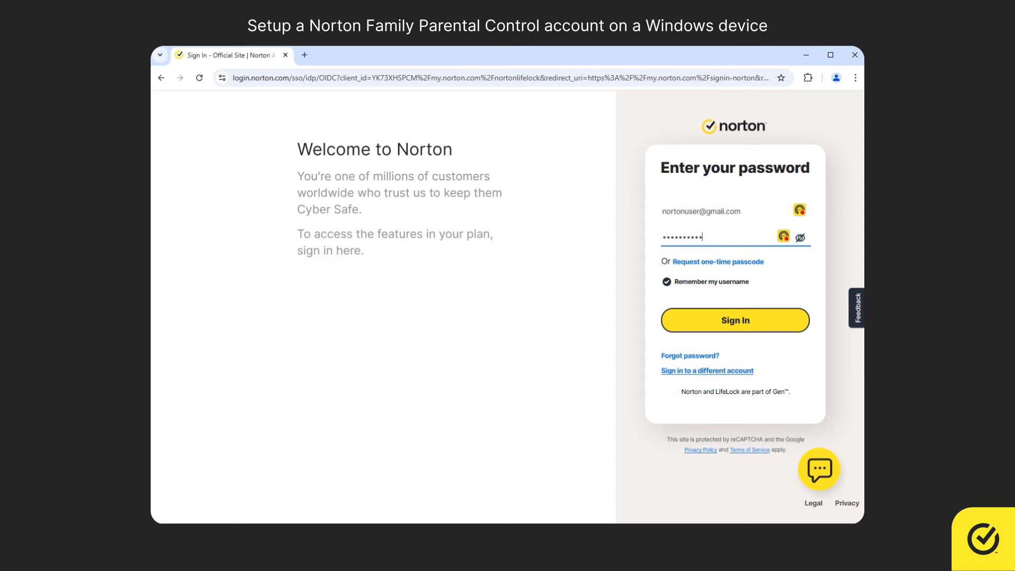
{"action": "left_click", "coordinate": [735, 320]}
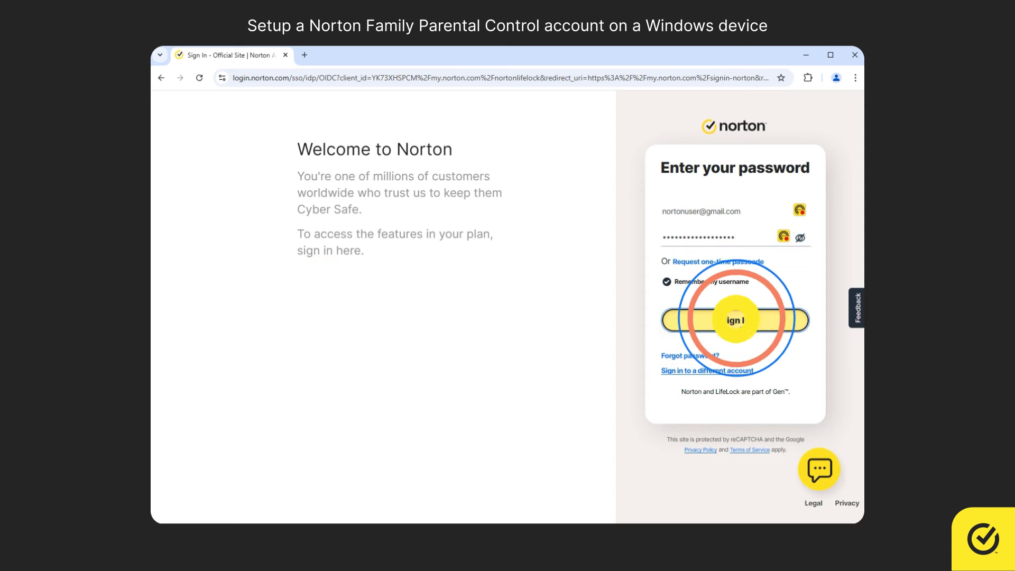
- Launch Set Up Family from the Parental Controls card on the My Norton dashboard
{"action": "left_click", "coordinate": [735, 320]}
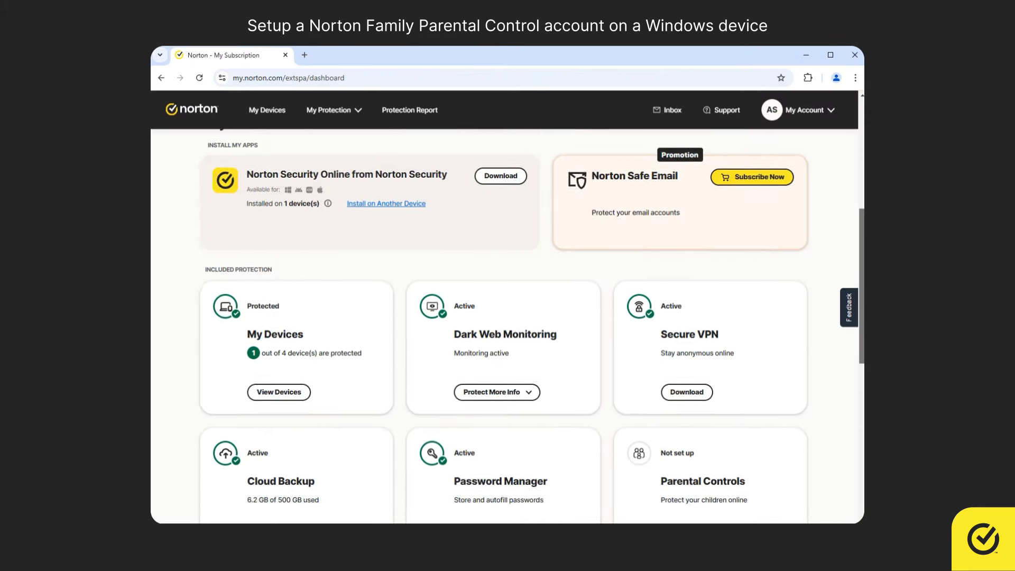
{"action": "scroll", "scroll_direction": "down", "scroll_amount": 3}
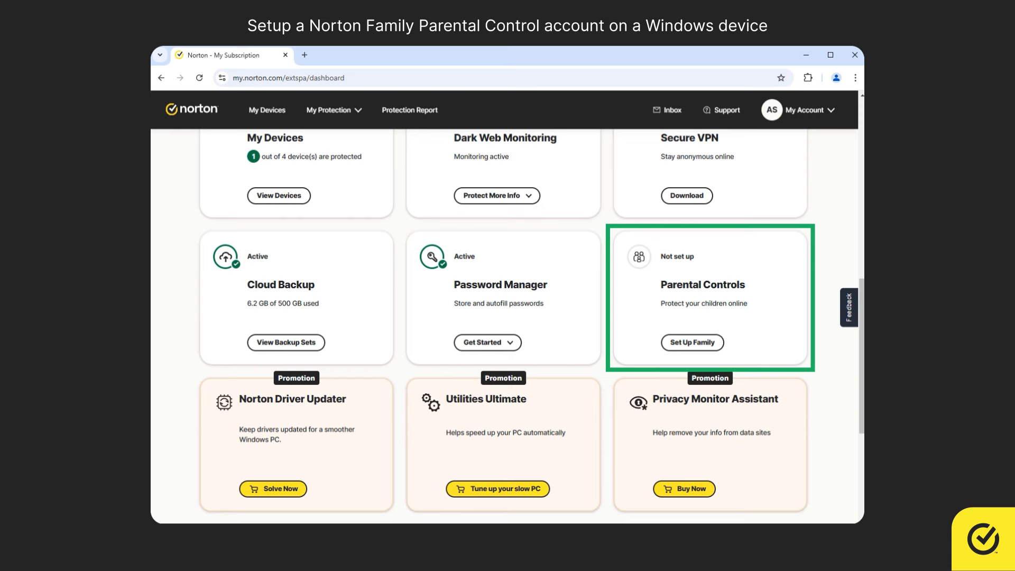
{"action": "left_click", "coordinate": [692, 342]}
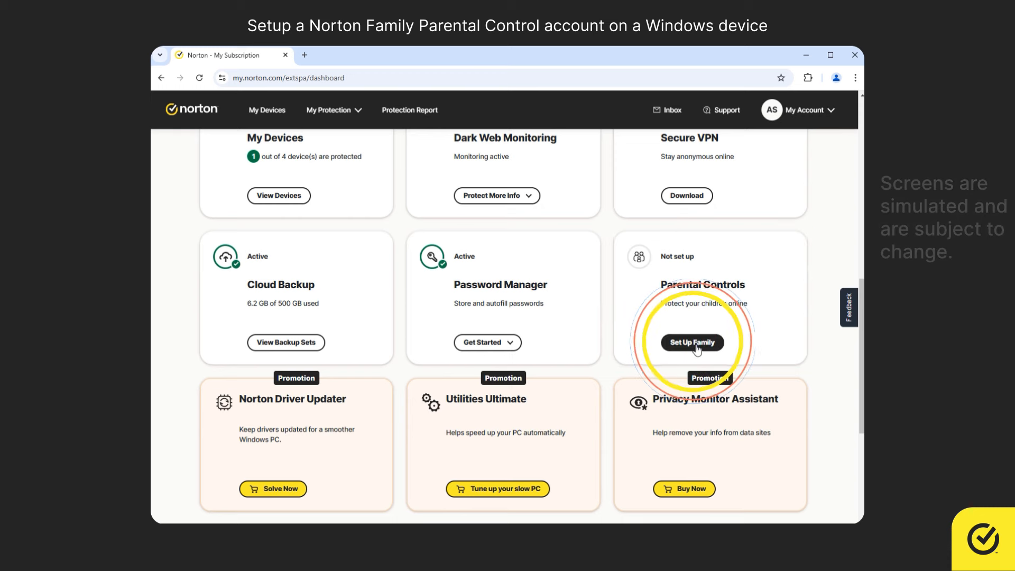
{"action": "left_click", "coordinate": [692, 342]}
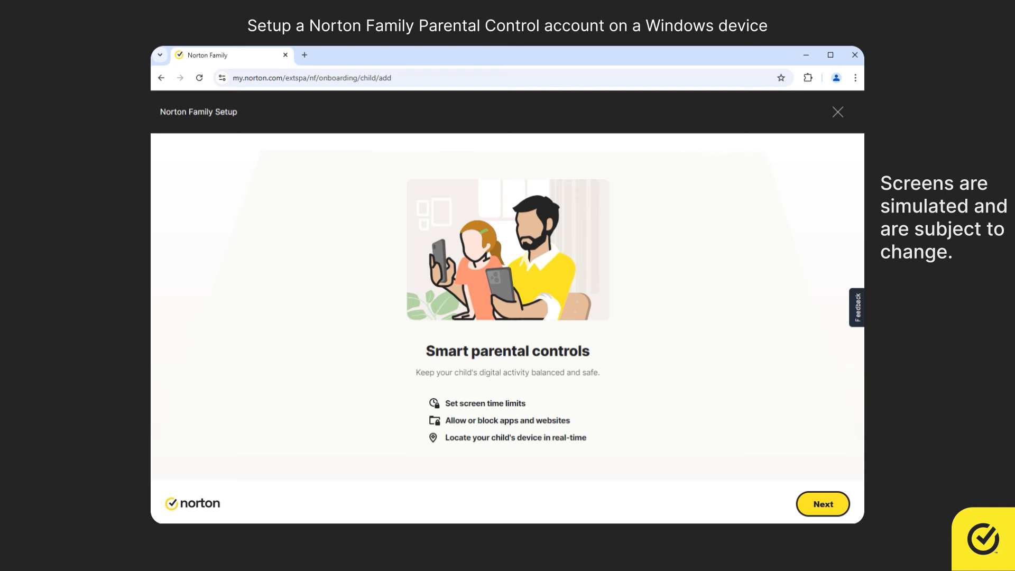
- Get past the Norton Family intro and Let's begin to the 'Before you start' checklist
{"action": "left_click", "coordinate": [823, 504]}
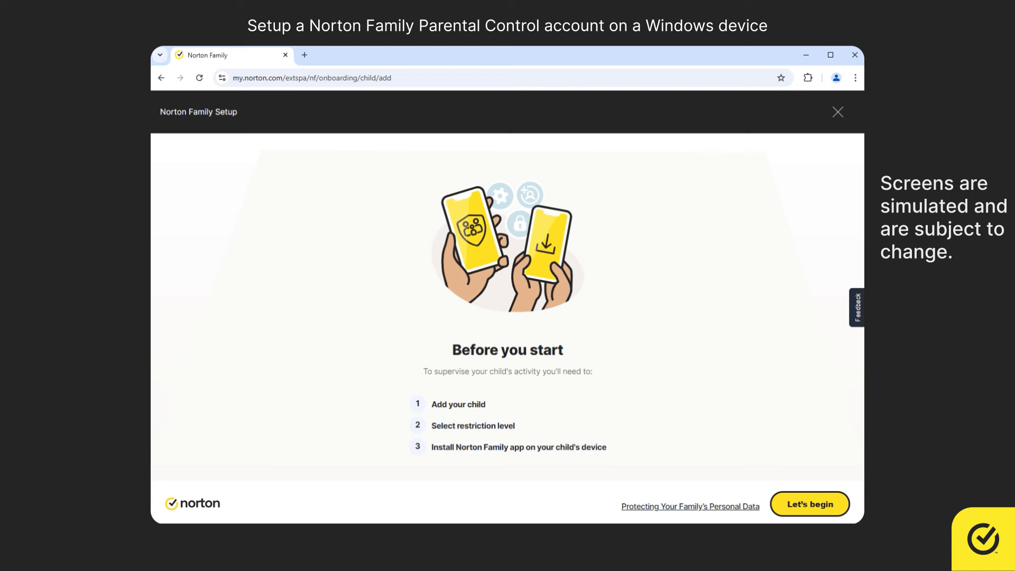
{"action": "left_click", "coordinate": [810, 504]}
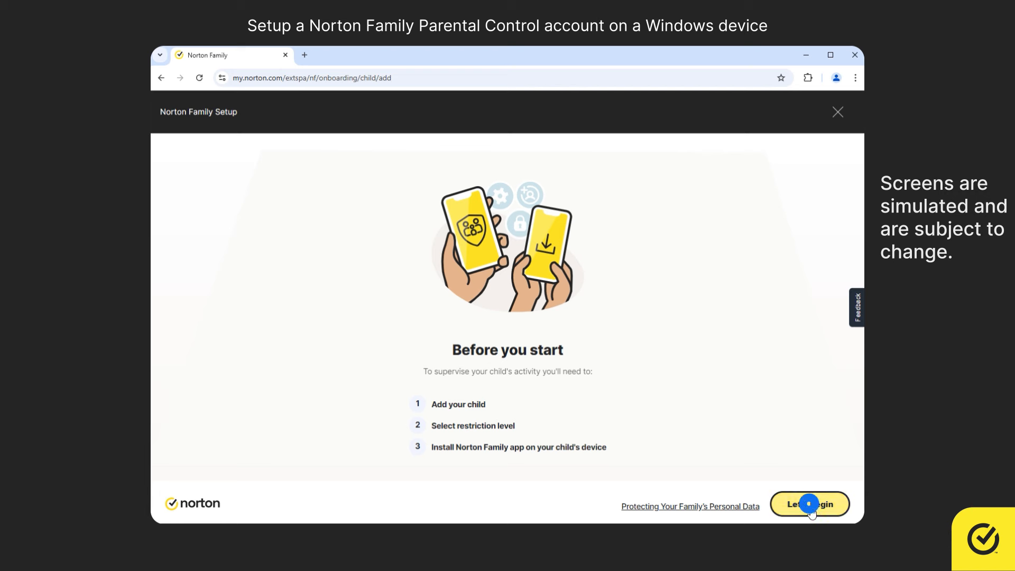
- Create the child profile 'Anderson' with the first boy avatar and save it
{"action": "left_click", "coordinate": [810, 504]}
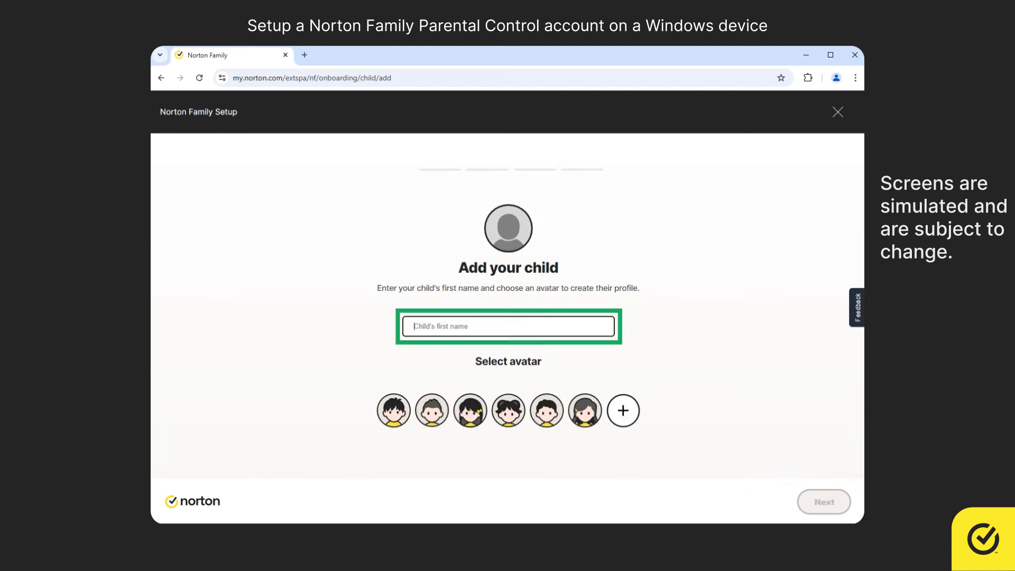
{"action": "type", "text": "Anders"}
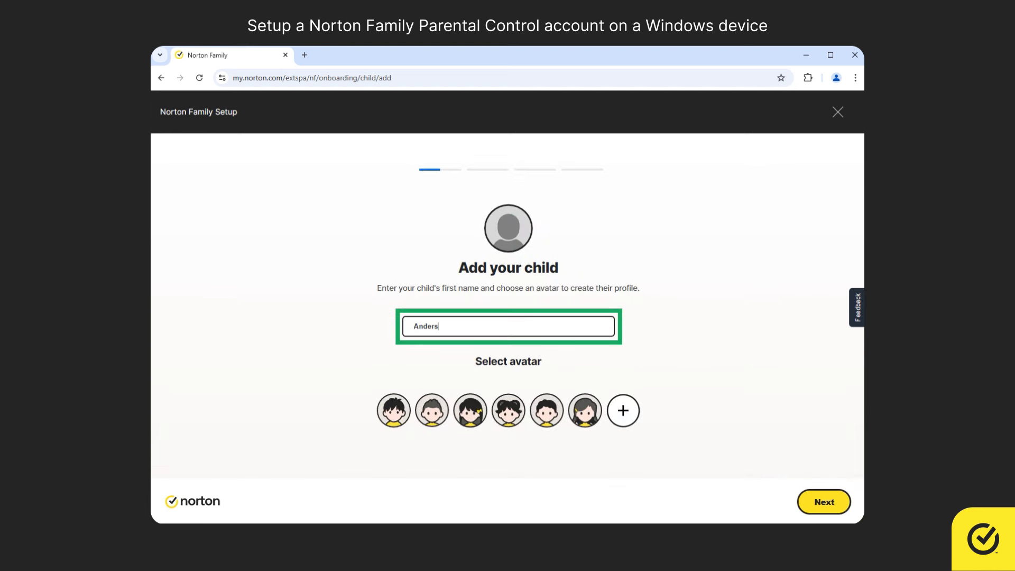
{"action": "type", "text": "on"}
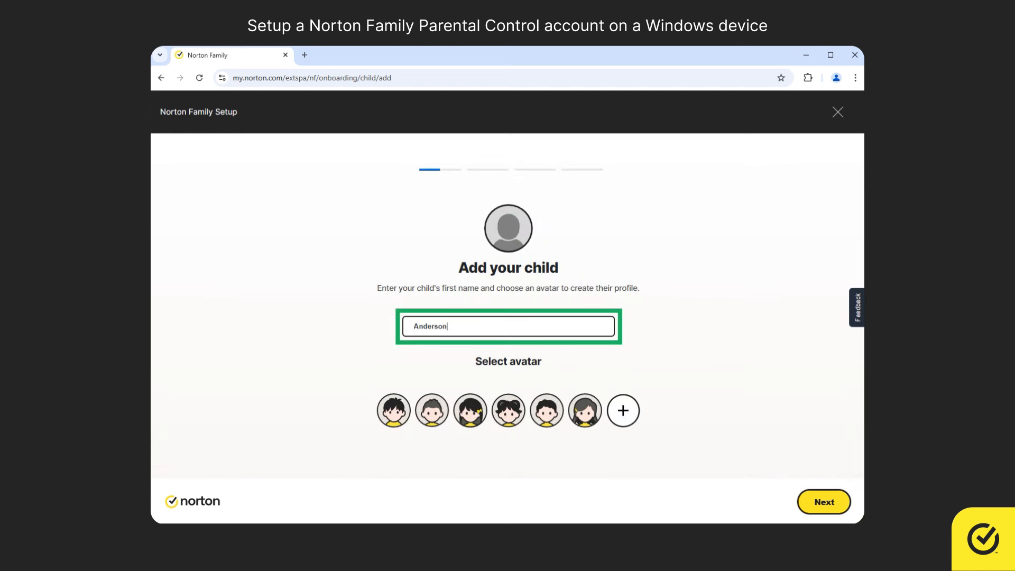
{"action": "left_click", "coordinate": [623, 410]}
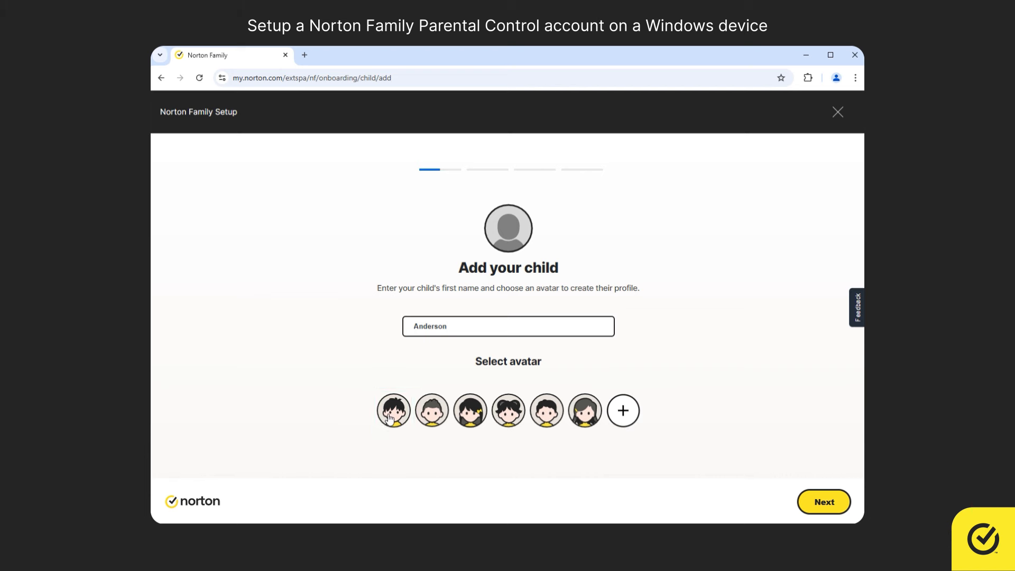
{"action": "left_click", "coordinate": [392, 411]}
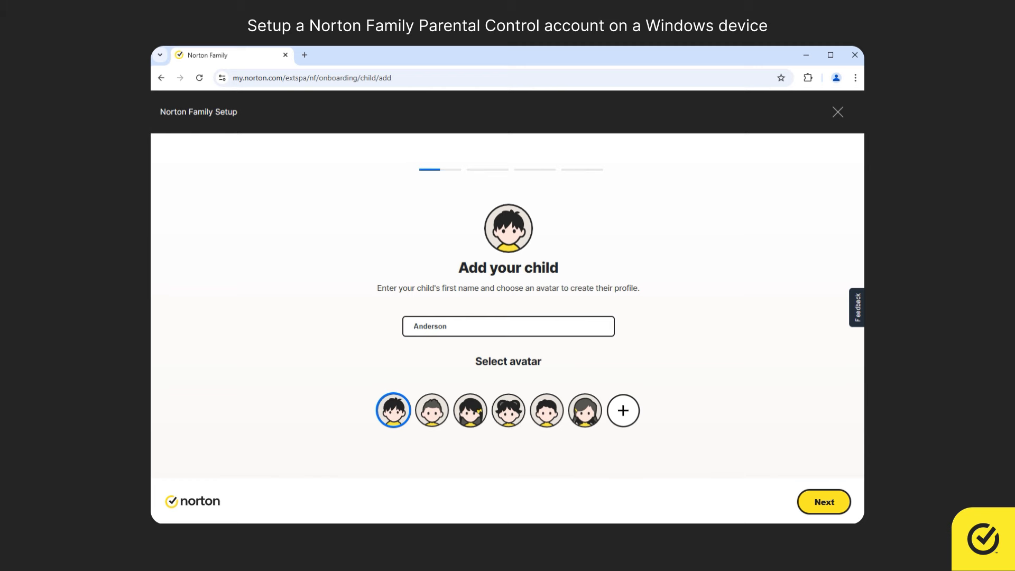
{"action": "left_click", "coordinate": [824, 502]}
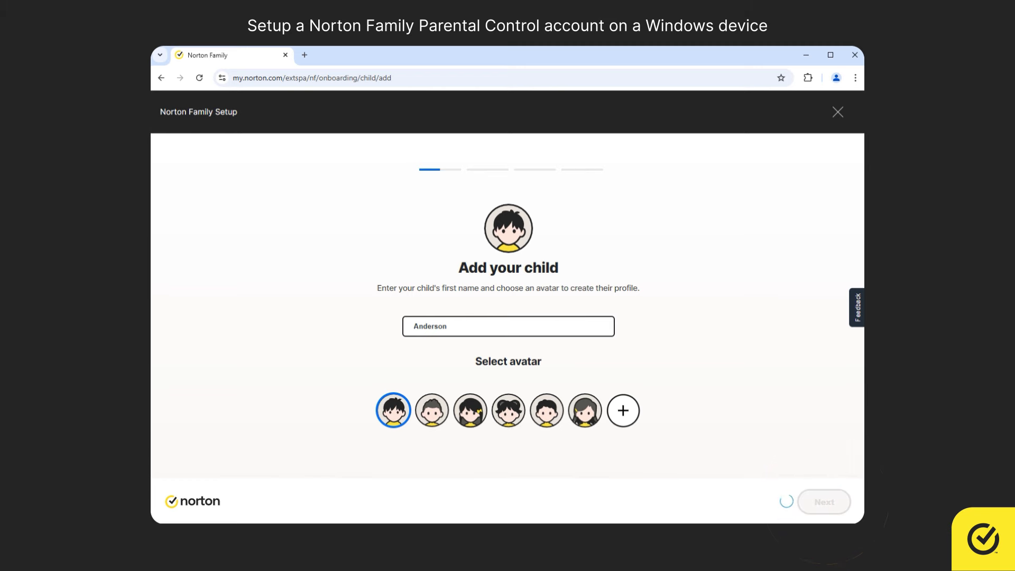
{"action": "left_click", "coordinate": [824, 501]}
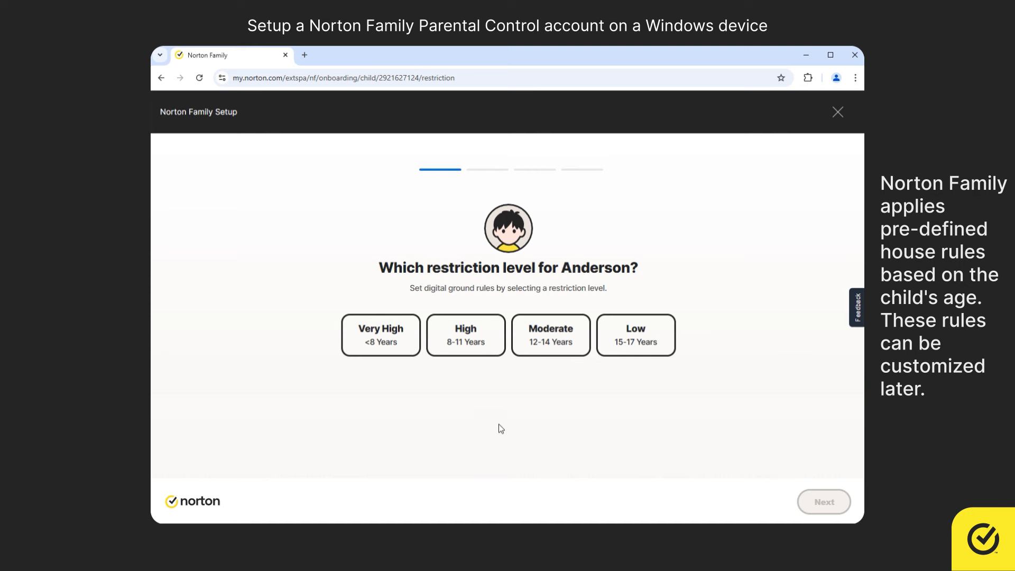
- Choose High (8-11 Years) restriction, preview Web supervision details, and confirm
{"action": "left_click", "coordinate": [461, 335]}
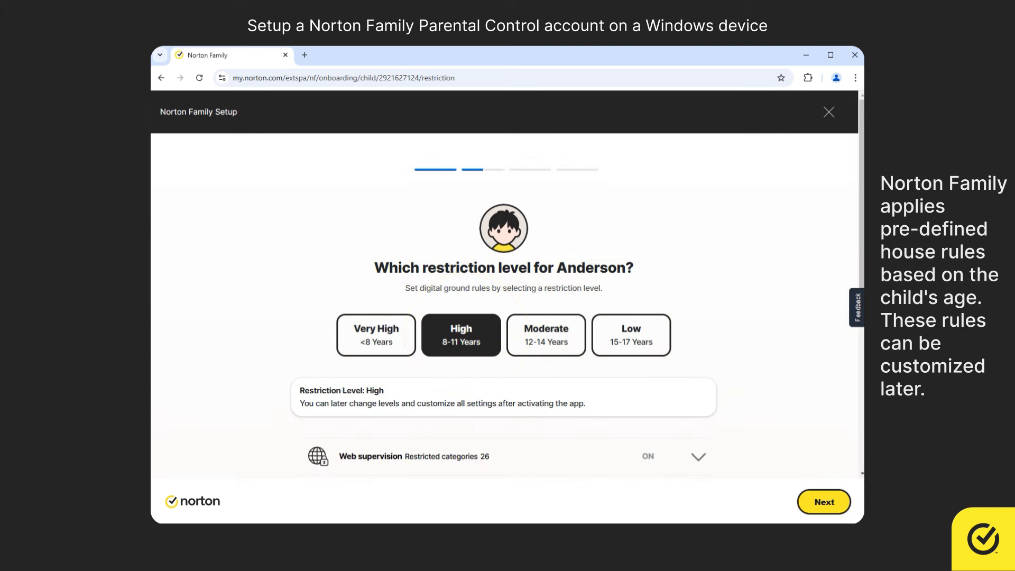
{"action": "scroll", "scroll_direction": "down", "scroll_amount": 3}
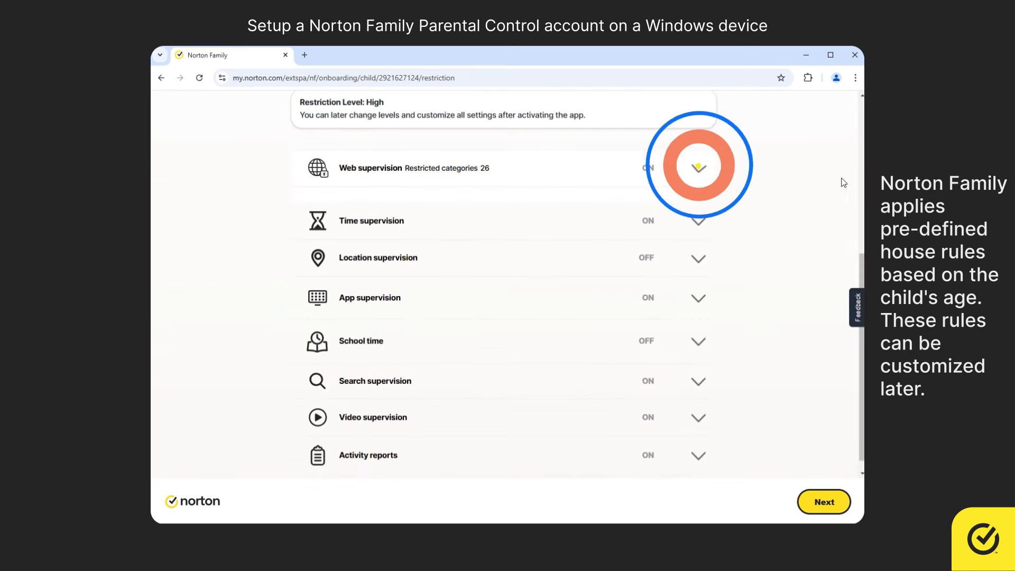
{"action": "left_click", "coordinate": [698, 168]}
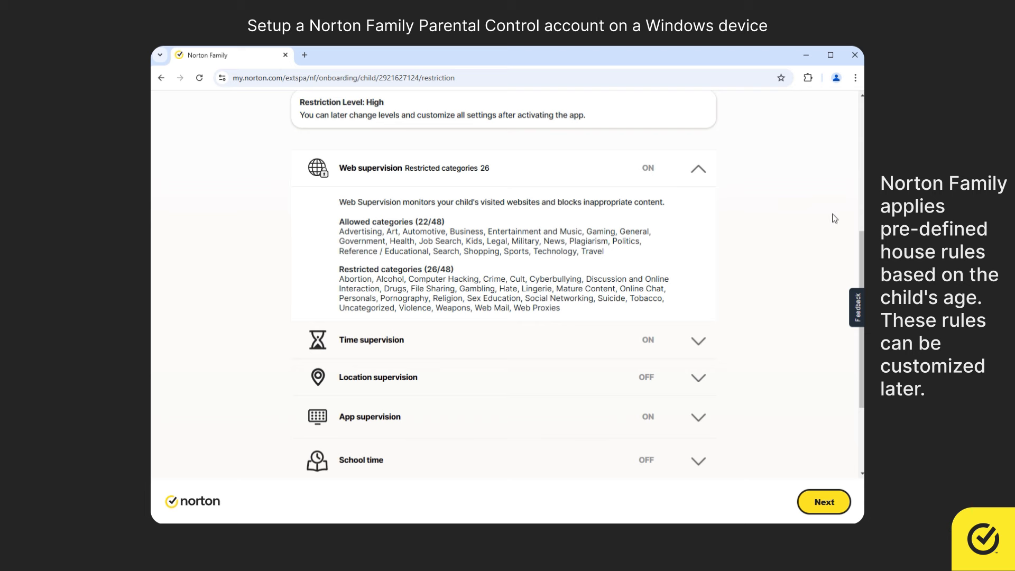
{"action": "left_click", "coordinate": [698, 168]}
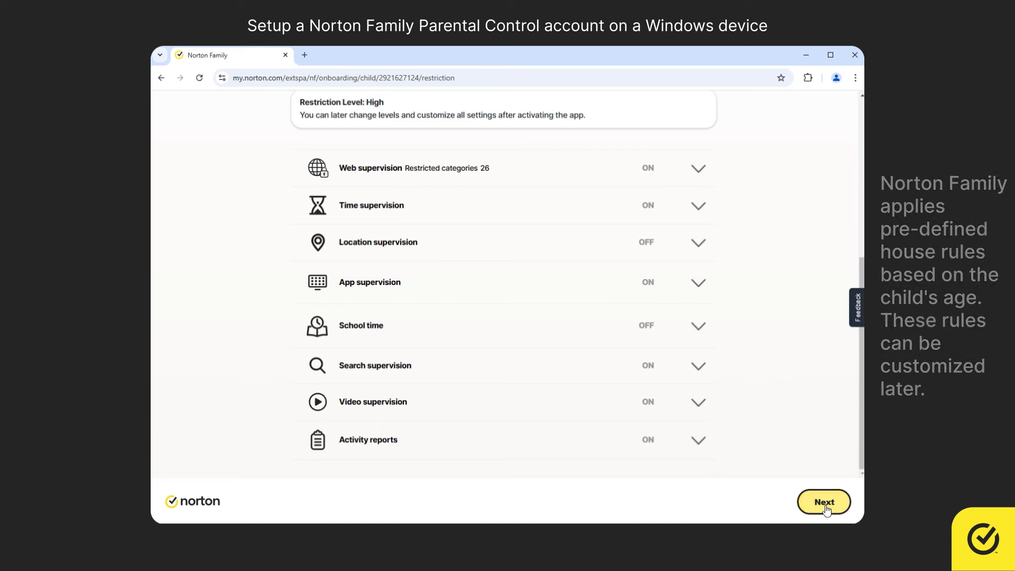
{"action": "left_click", "coordinate": [824, 502]}
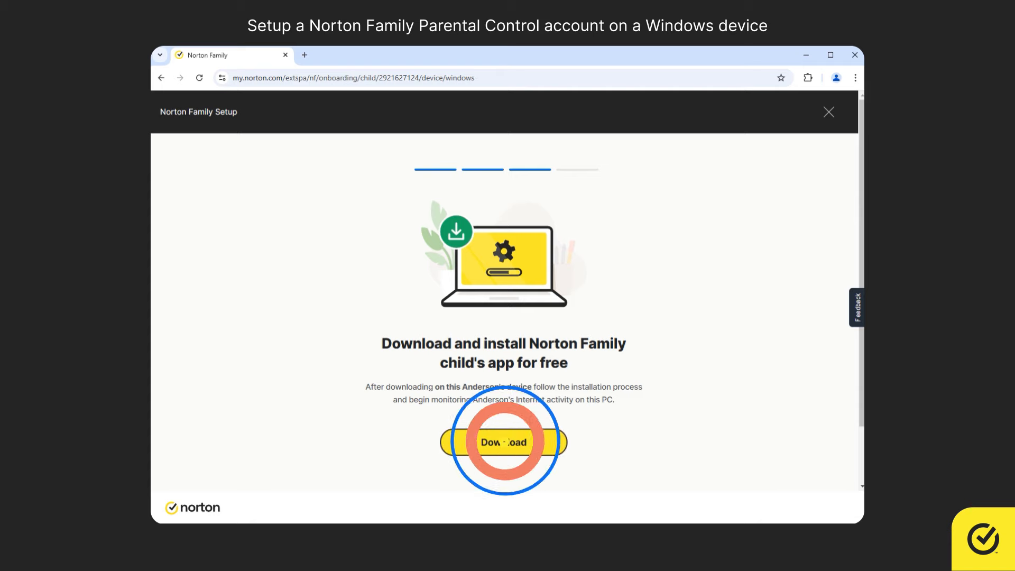
- Download the Norton Family child's app from the setup page
{"action": "left_click", "coordinate": [505, 441]}
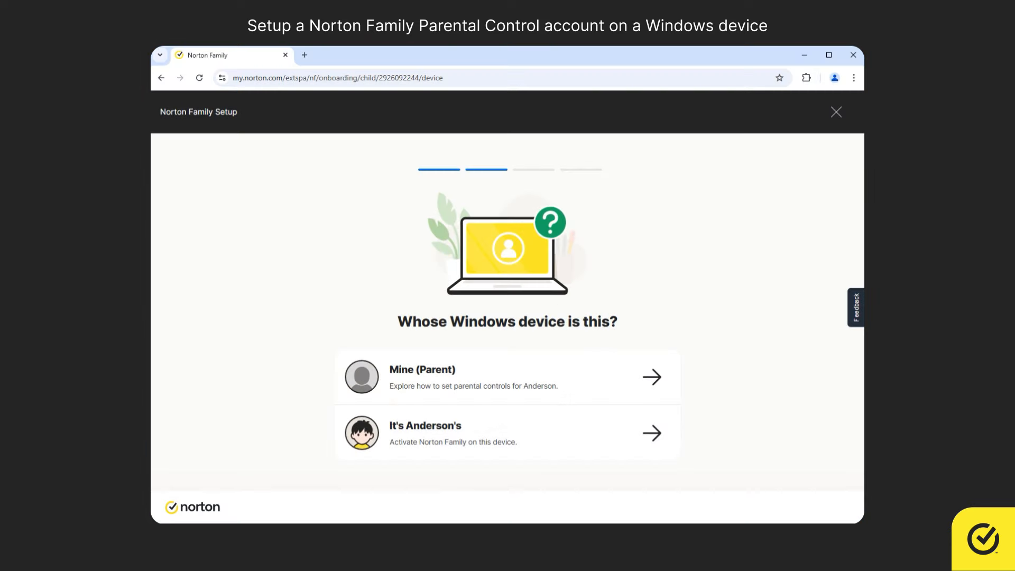
{"action": "mouse_move", "coordinate": [528, 403]}
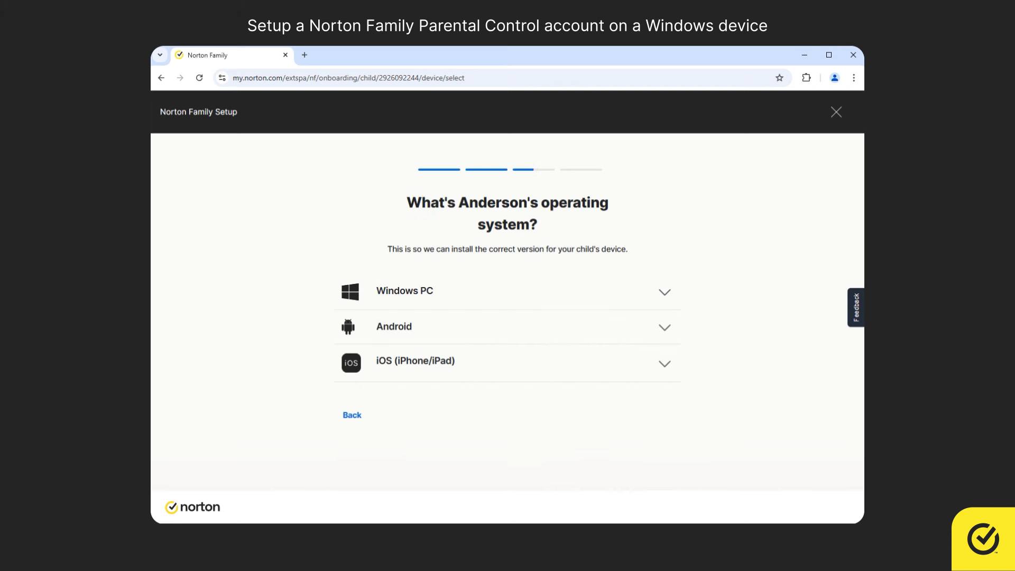
{"action": "mouse_move", "coordinate": [716, 445]}
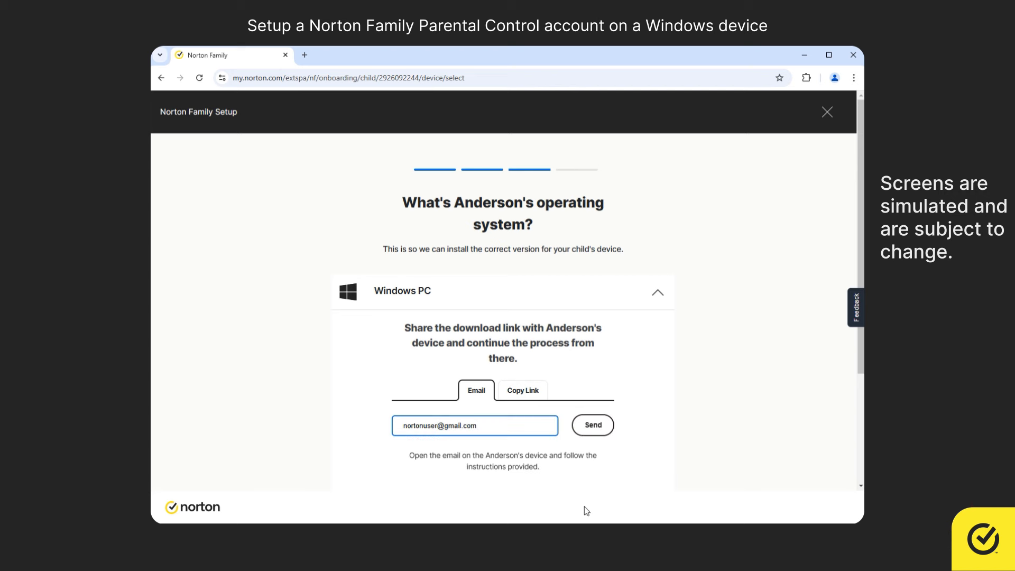
- Email the Windows PC download link to the pre-filled email address
{"action": "left_click", "coordinate": [591, 425]}
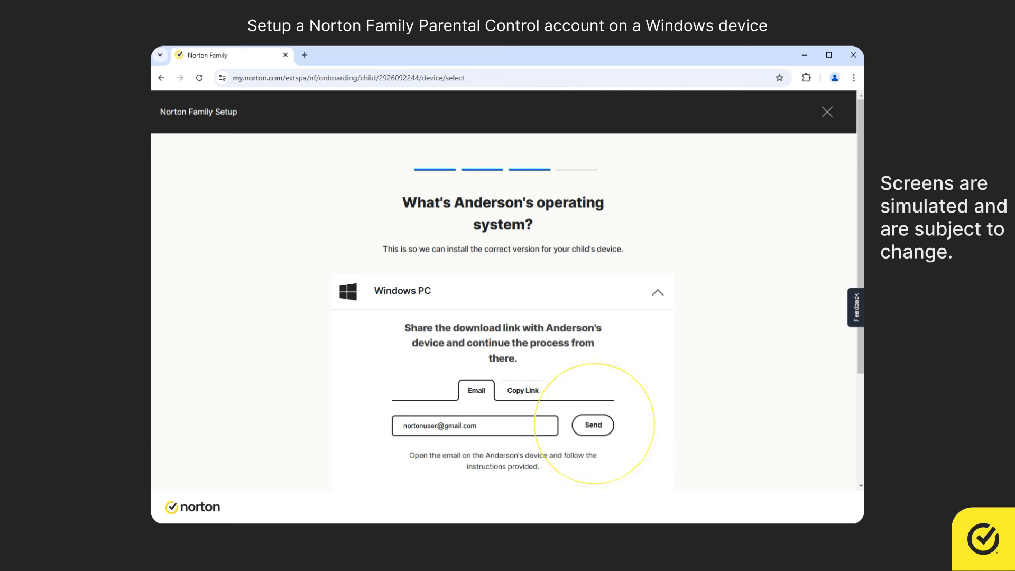
{"action": "left_click", "coordinate": [591, 425]}
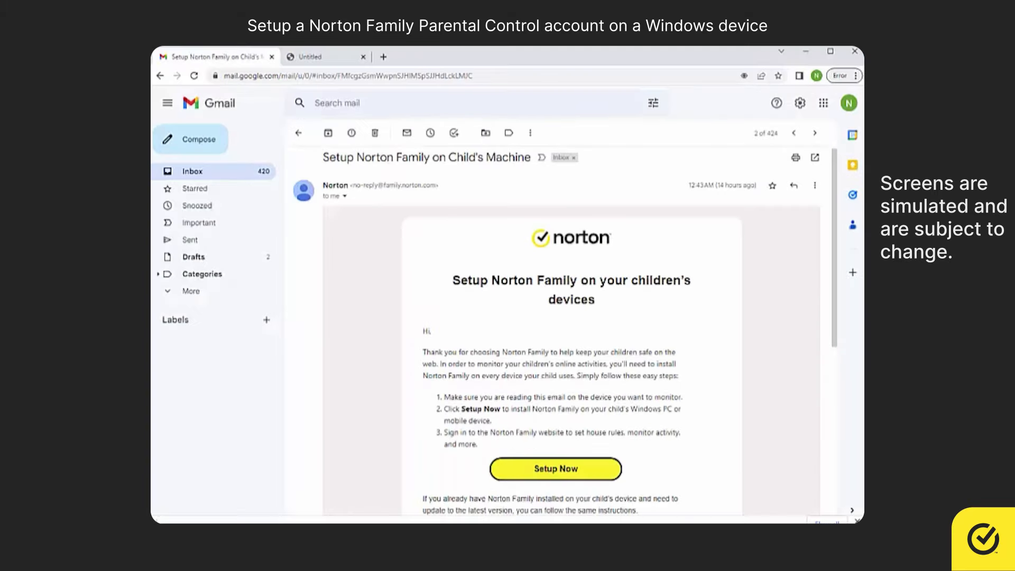
- Download NF_Installer.exe through the email's Setup Now button and open it
{"action": "left_click", "coordinate": [555, 468]}
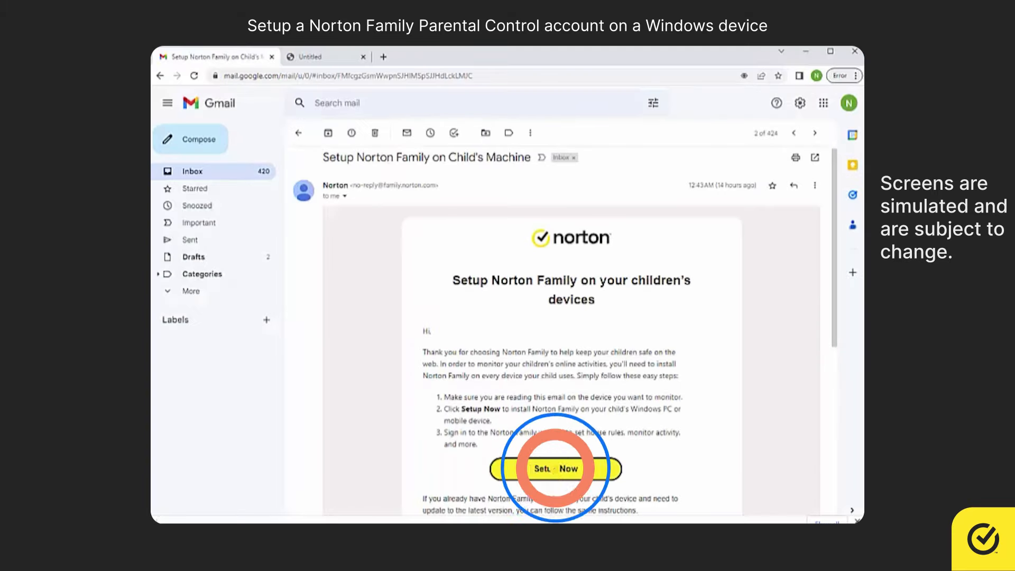
{"action": "left_click", "coordinate": [555, 468]}
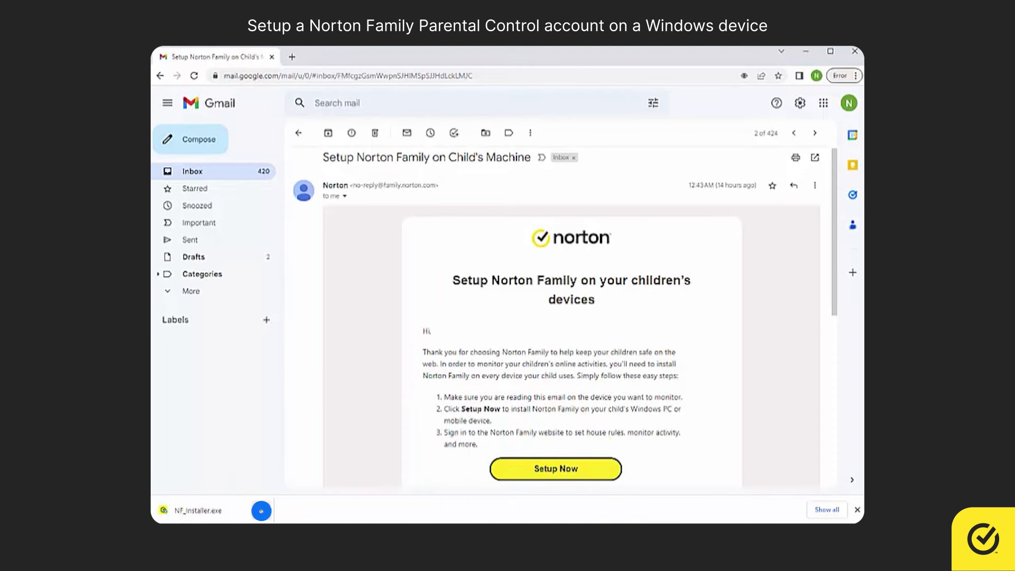
{"action": "left_click", "coordinate": [262, 510]}
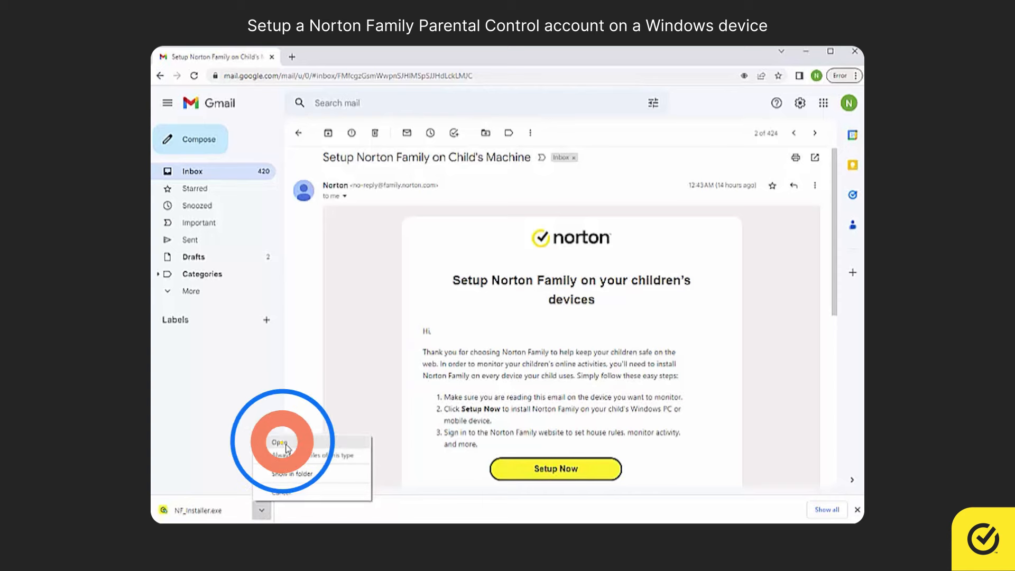
{"action": "left_click", "coordinate": [280, 441]}
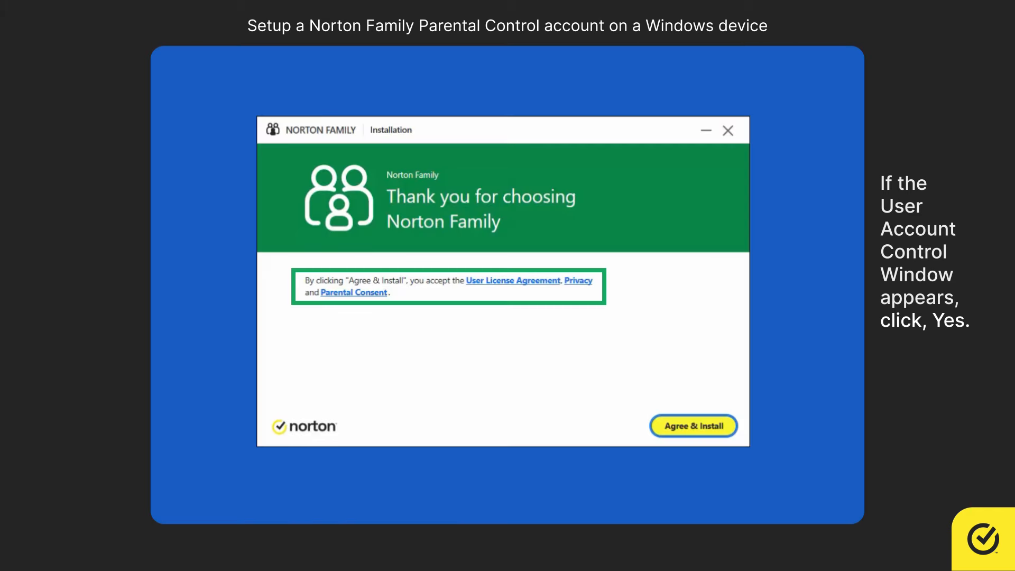
- Agree & Install Norton Family, then continue past the 'You're almost done' screen
{"action": "left_click", "coordinate": [693, 426]}
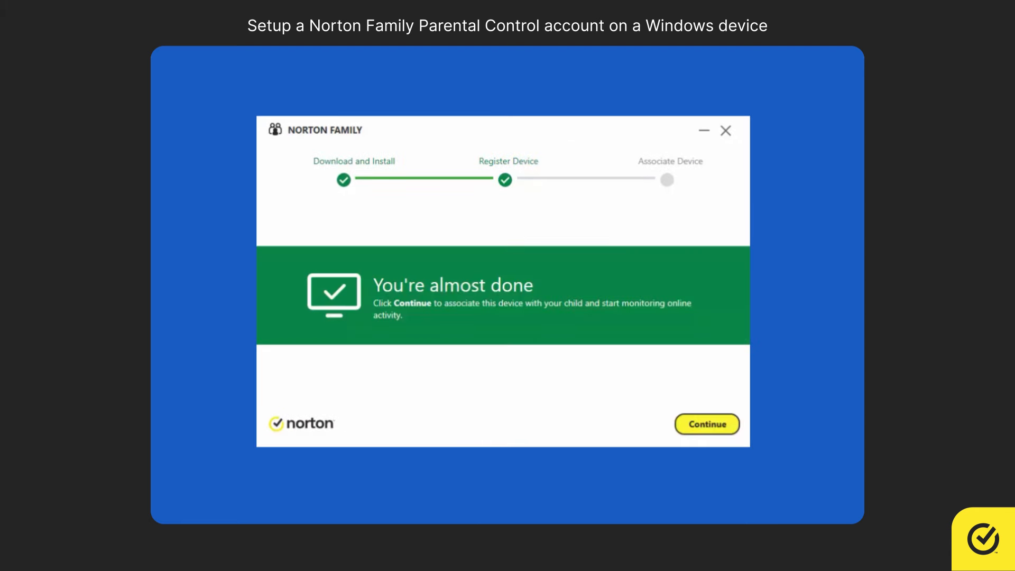
{"action": "left_click", "coordinate": [707, 424]}
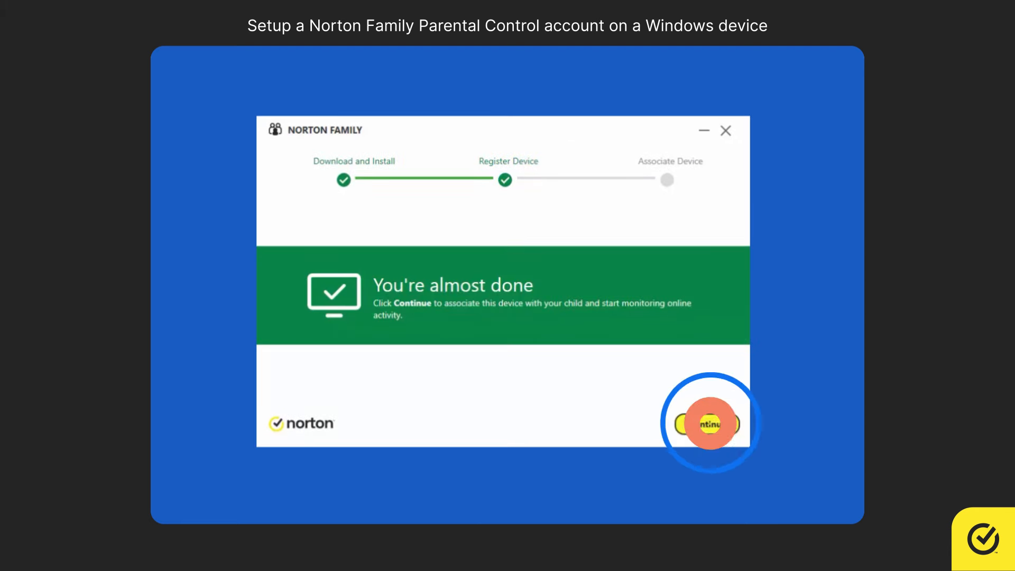
{"action": "left_click", "coordinate": [708, 424]}
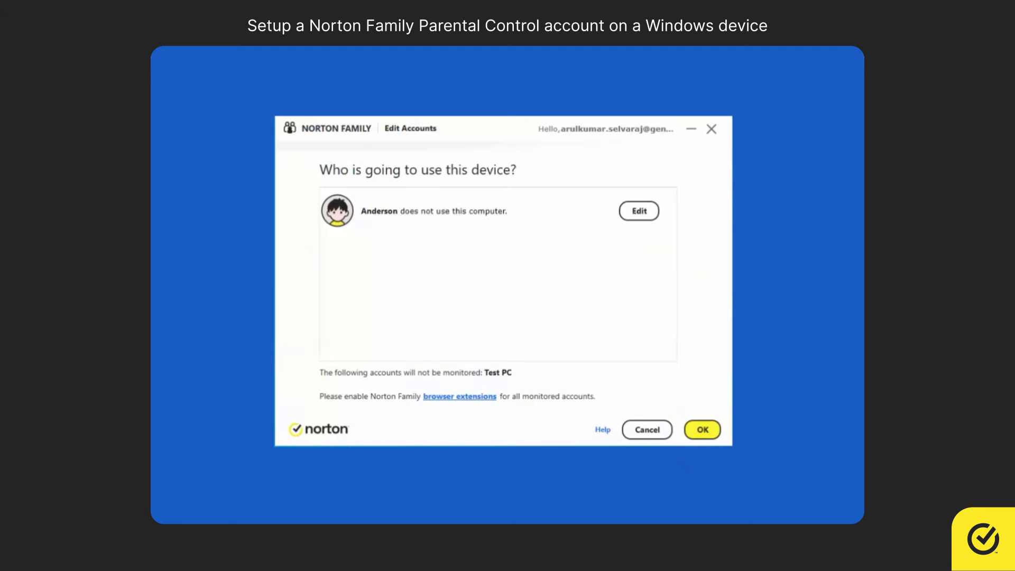
{"action": "mouse_move", "coordinate": [663, 258]}
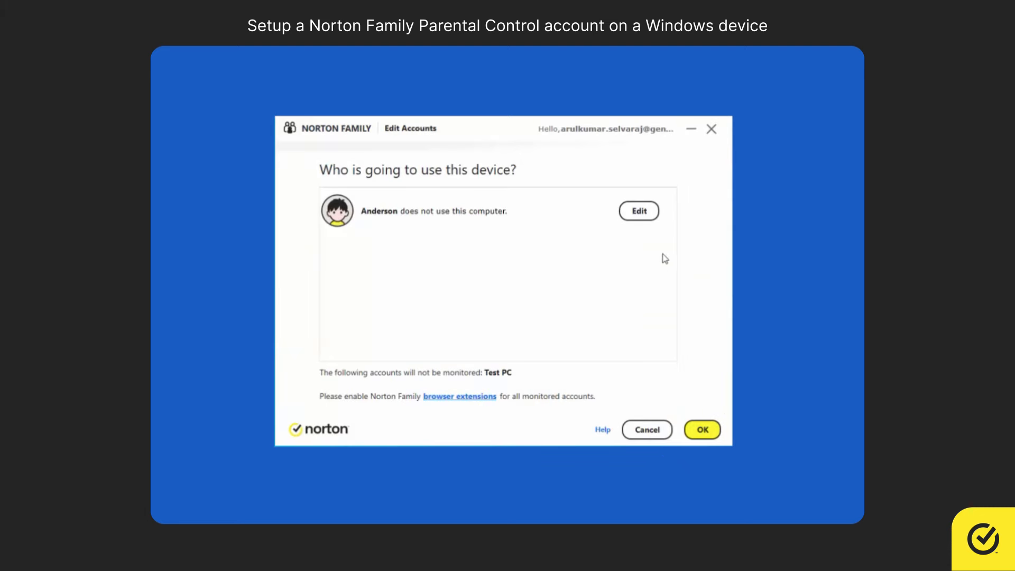
- Set Anderson to sign in on this computer as the Test PC account and save
{"action": "left_click", "coordinate": [638, 211]}
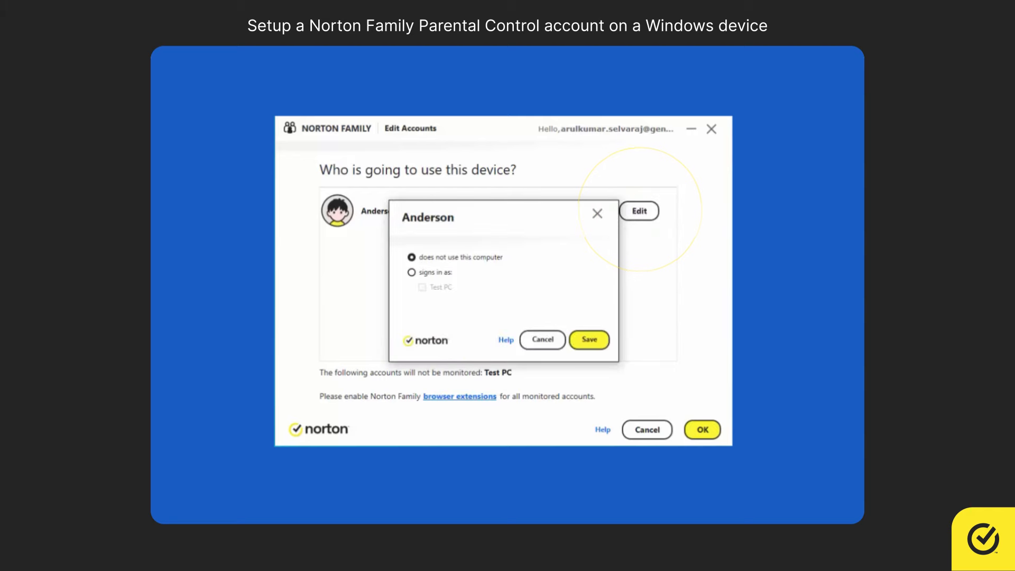
{"action": "left_click", "coordinate": [411, 271]}
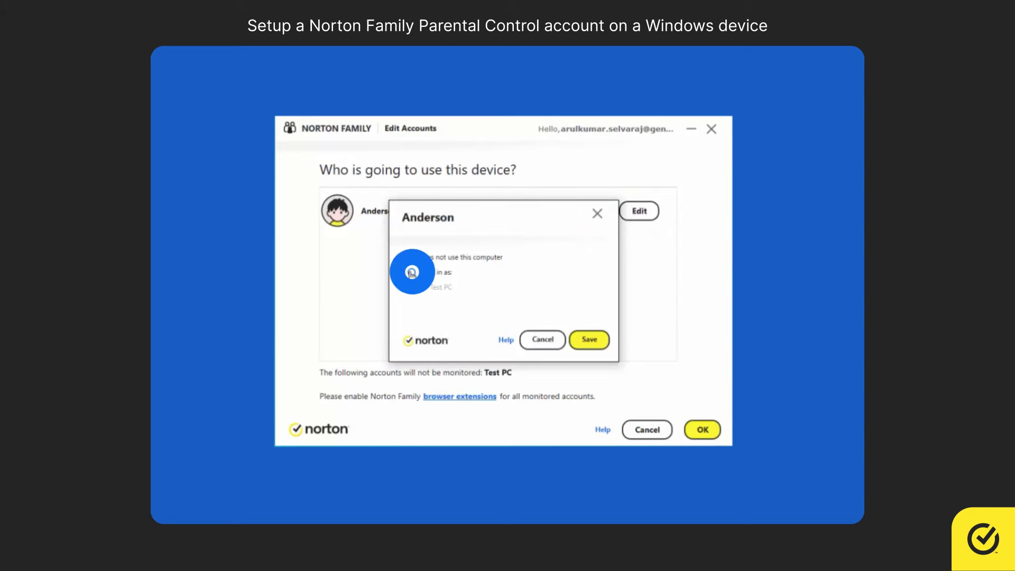
{"action": "left_click", "coordinate": [422, 286]}
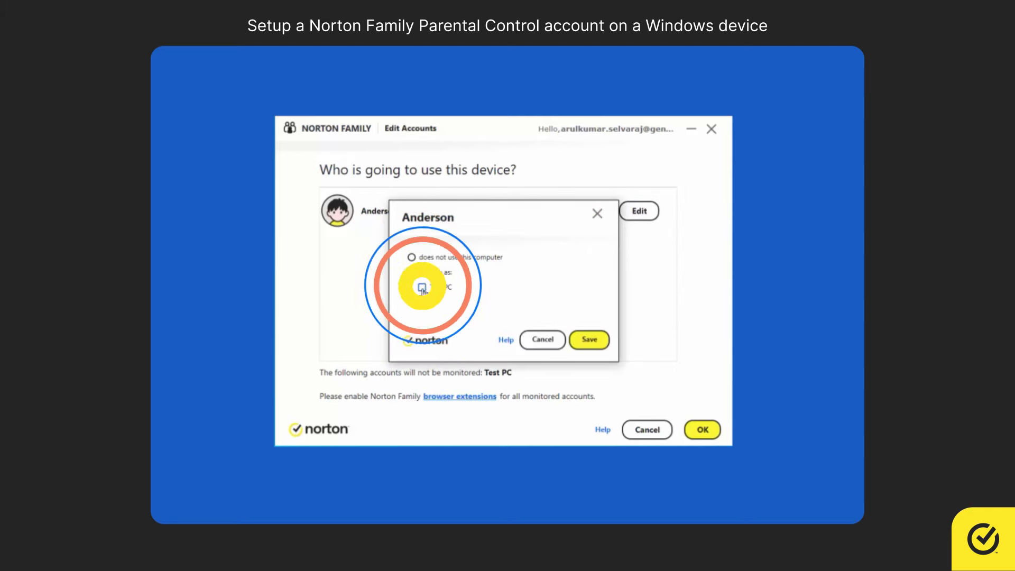
{"action": "left_click", "coordinate": [421, 286]}
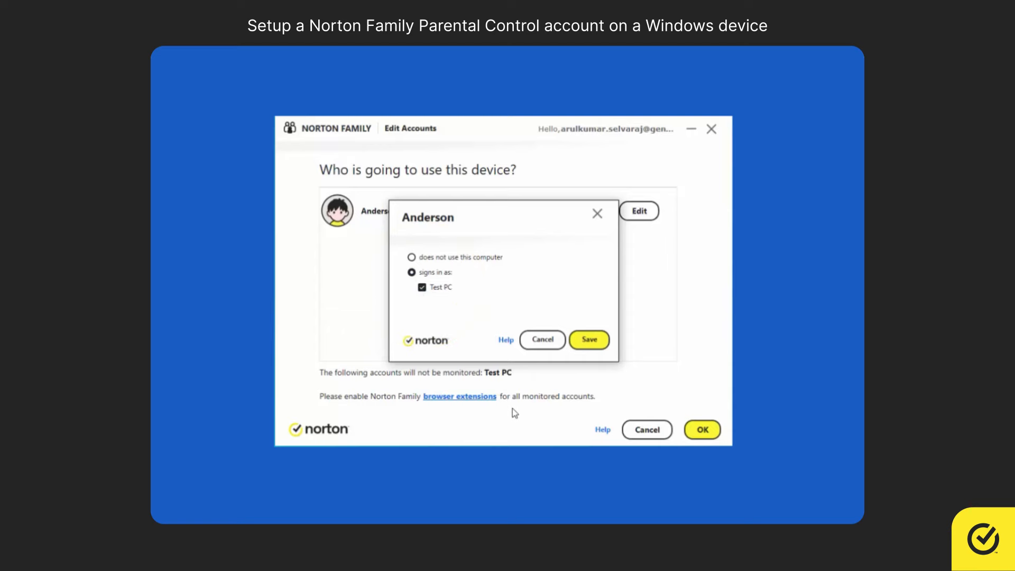
{"action": "left_click", "coordinate": [588, 339]}
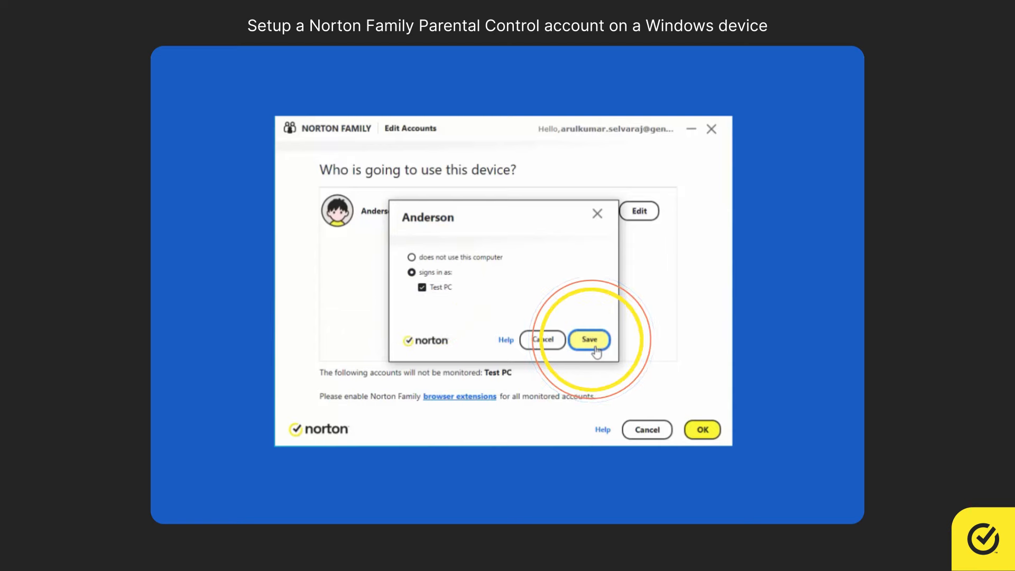
{"action": "left_click", "coordinate": [588, 339]}
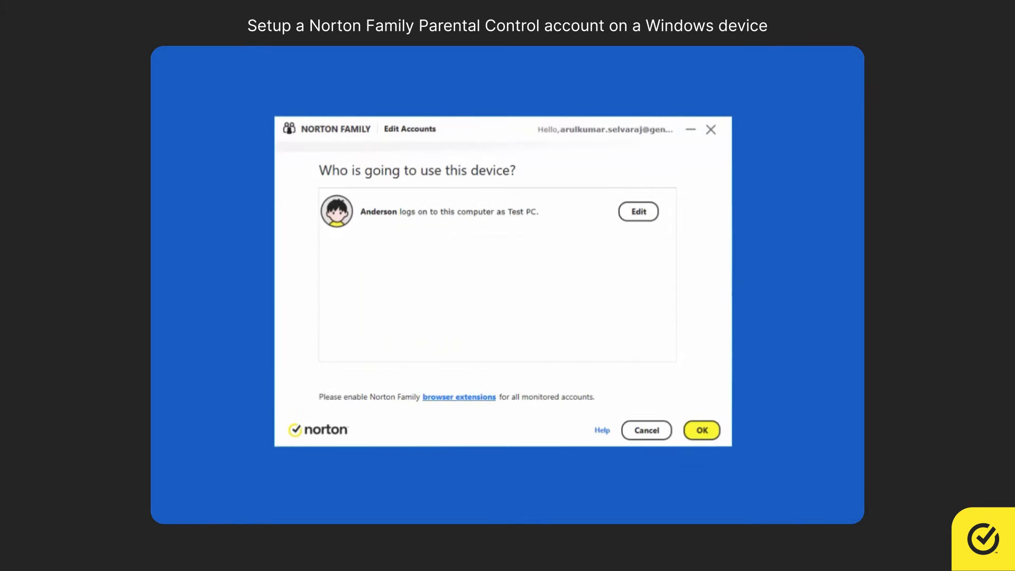
- Confirm the device users to finish pairing
{"action": "left_click", "coordinate": [702, 430]}
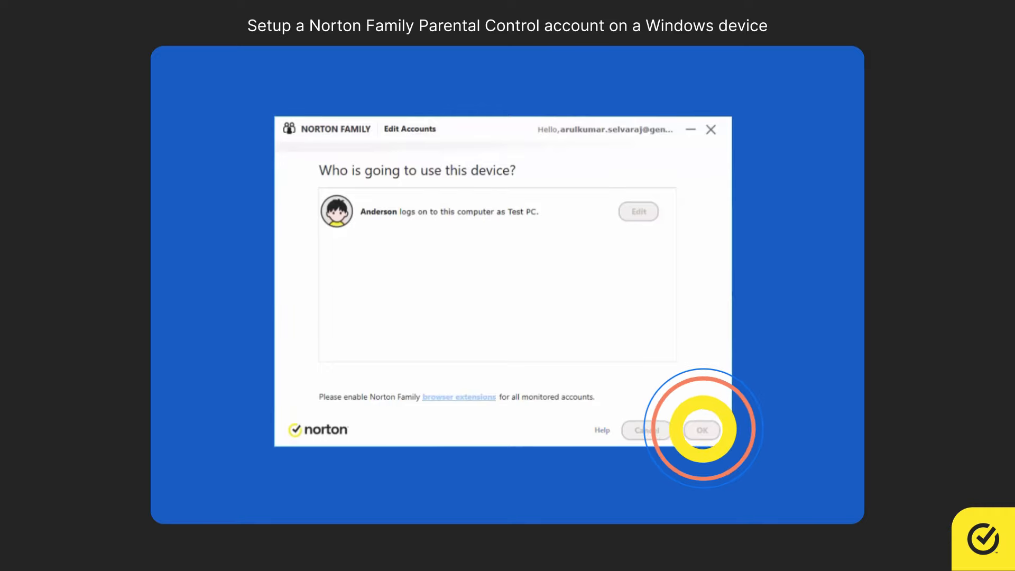
{"action": "left_click", "coordinate": [702, 430]}
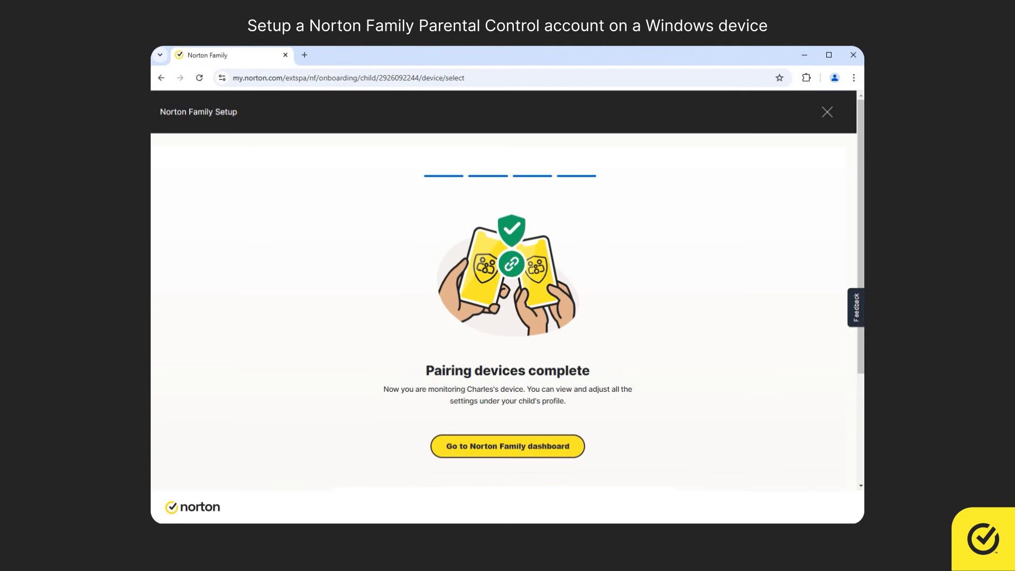
{"action": "mouse_move", "coordinate": [523, 463]}
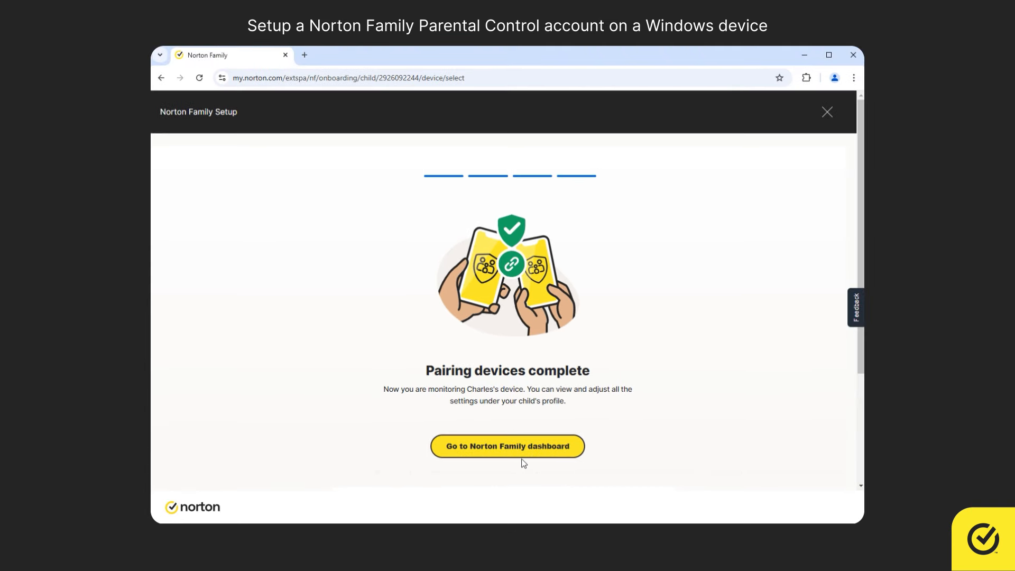
- Open the Norton Family dashboard with Anderson's web, time and app activity summary
{"action": "left_click", "coordinate": [507, 446]}
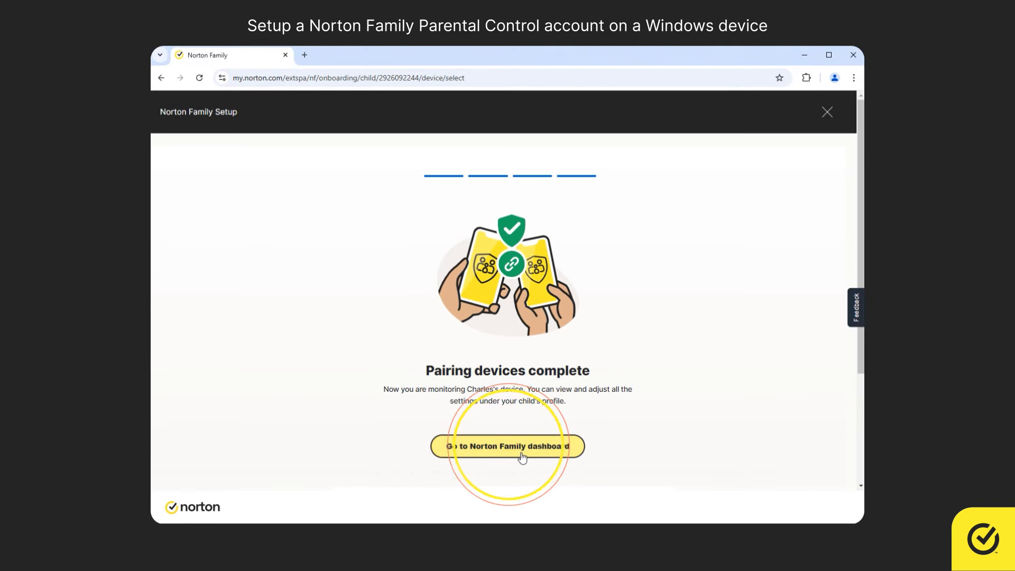
{"action": "left_click", "coordinate": [507, 446]}
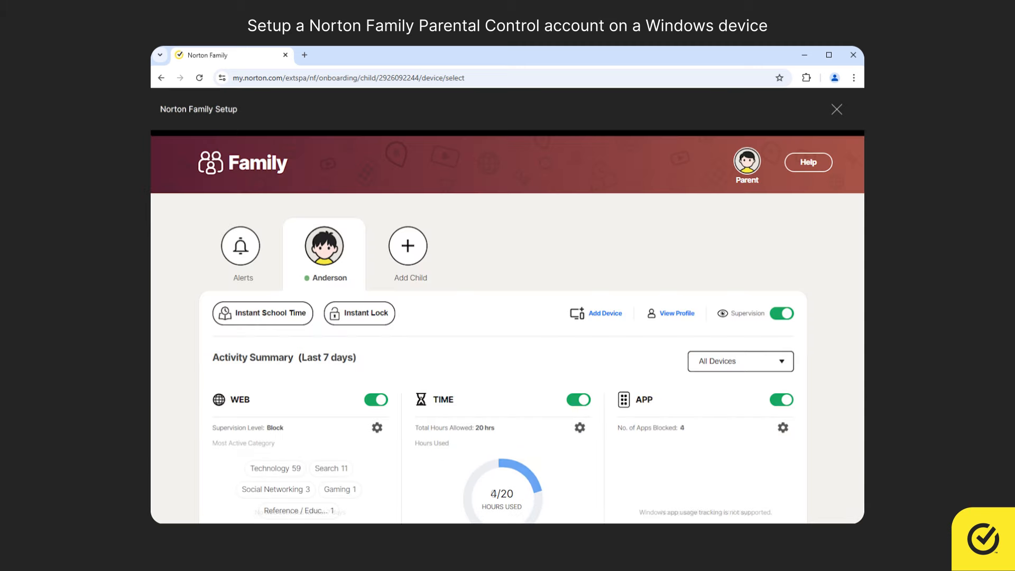
{"action": "scroll", "scroll_direction": "down", "scroll_amount": 3}
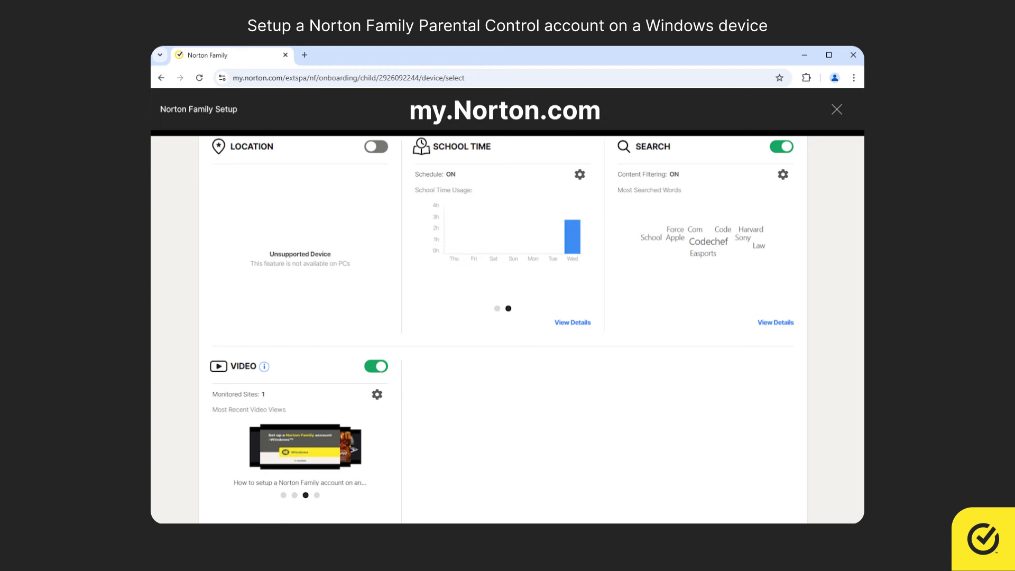
{"action": "scroll", "scroll_direction": "up", "scroll_amount": 3}
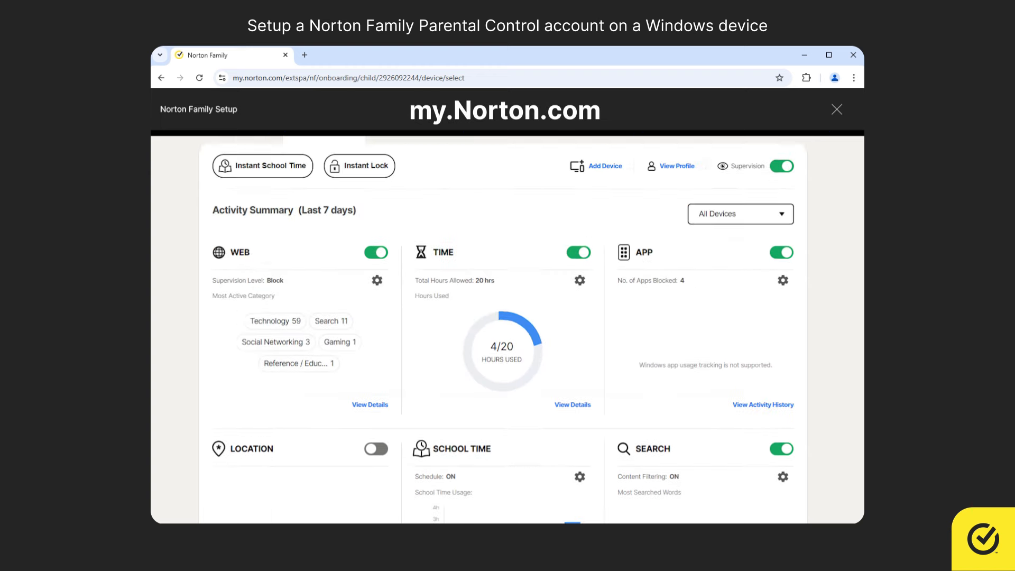